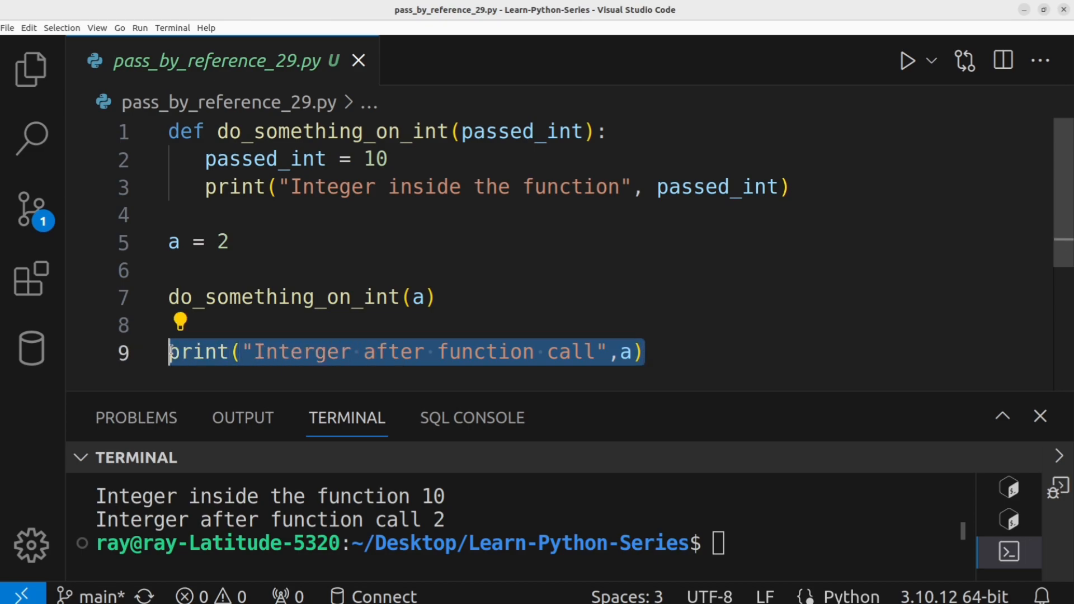
Step: Comment out the earlier example and add do_something_on_int printing locals(), called with a = 2
left_click(694, 365)
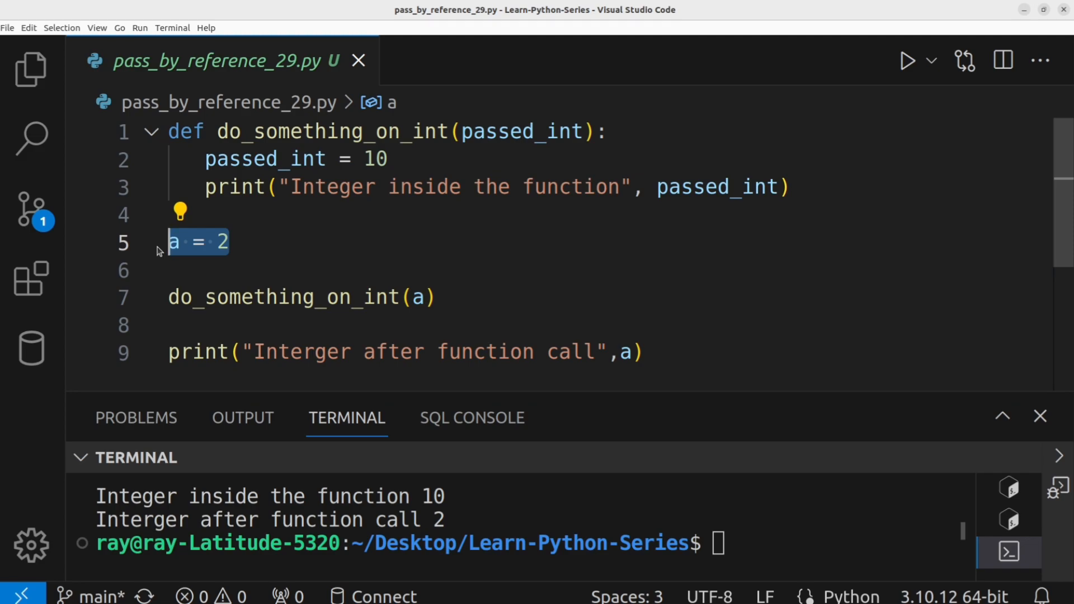
scroll("down", 3)
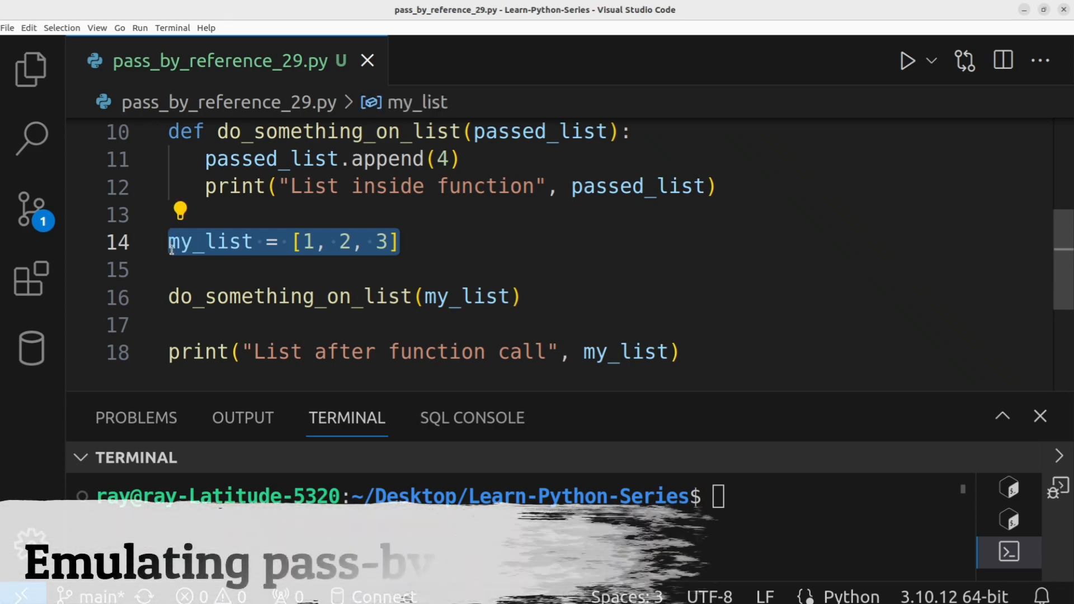
left_click(422, 296)
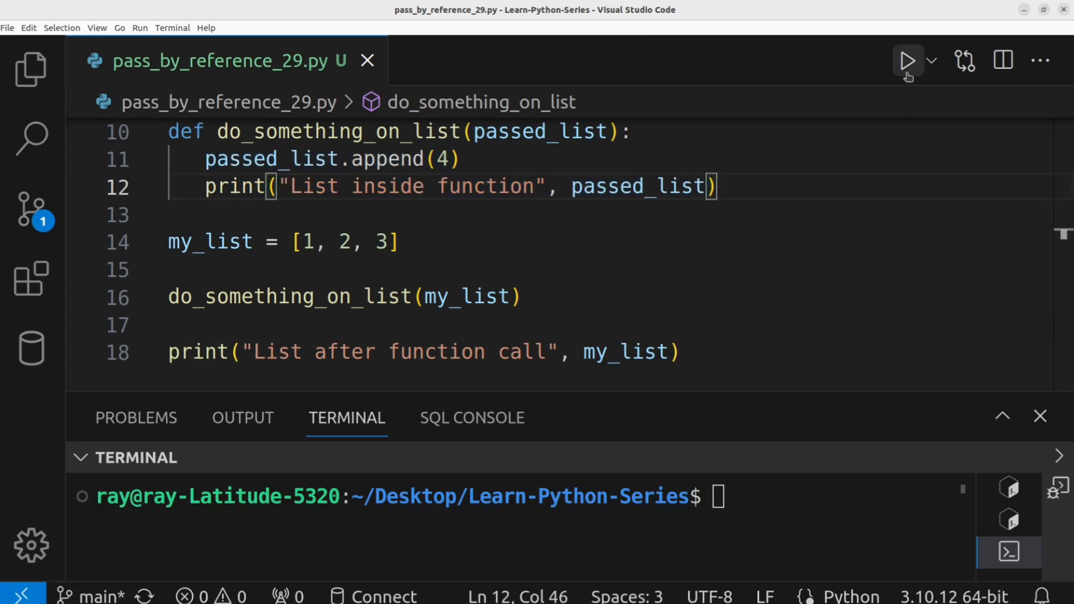
left_click(909, 59)
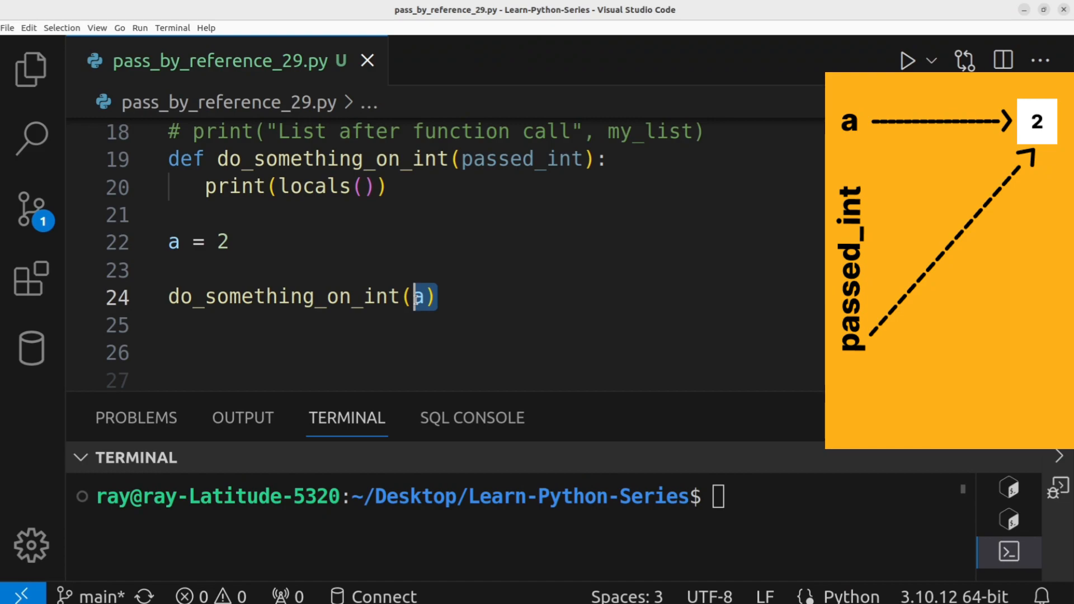
Step: Add a '# local scope' comment on a new line above print(locals())
key("Enter")
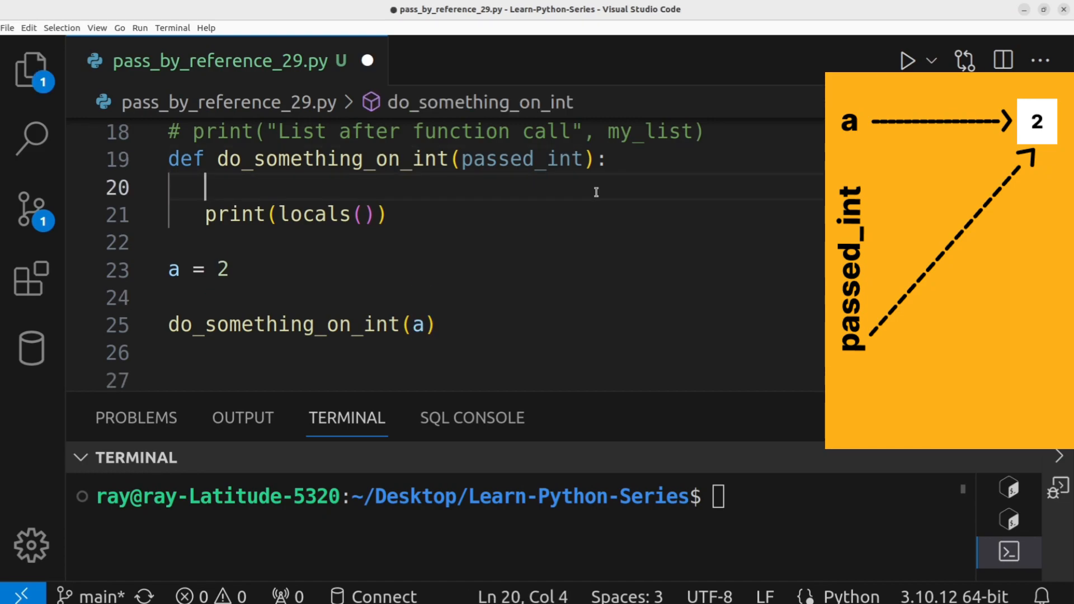
type("# loc")
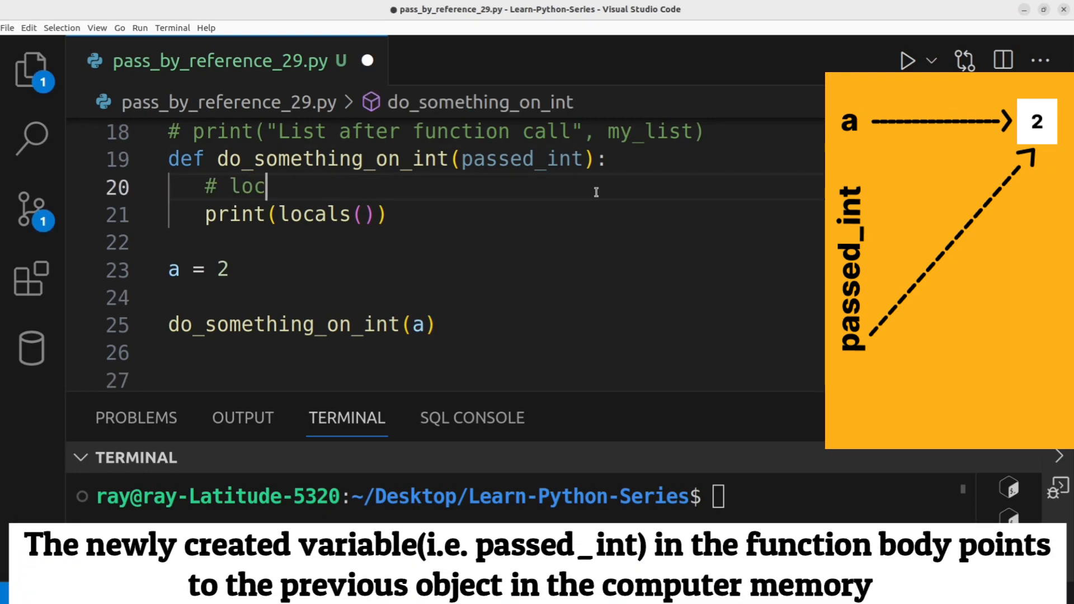
type("al scope")
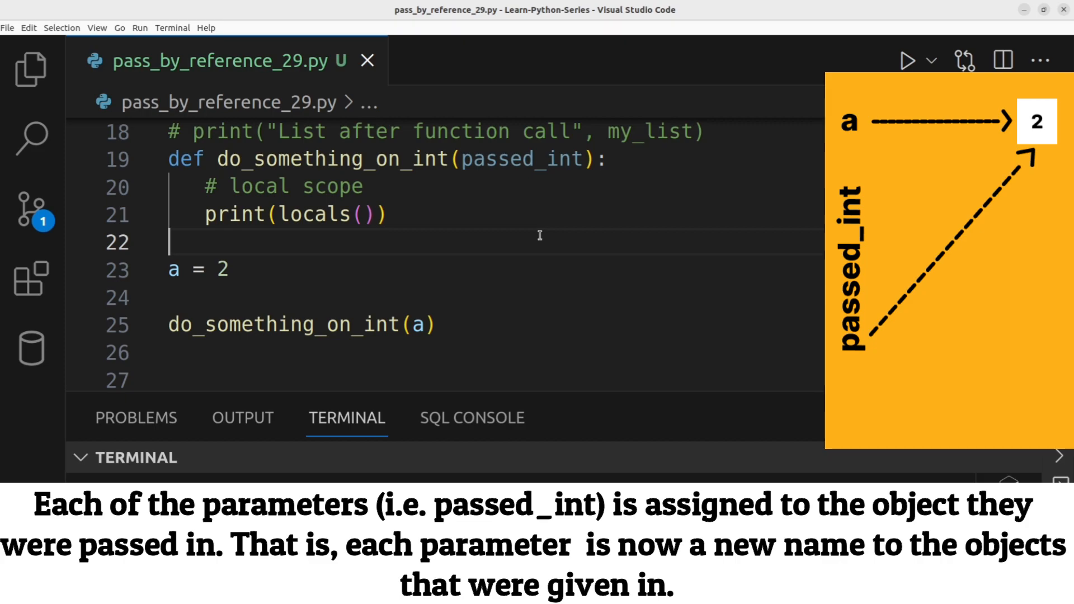
mouse_move(519, 230)
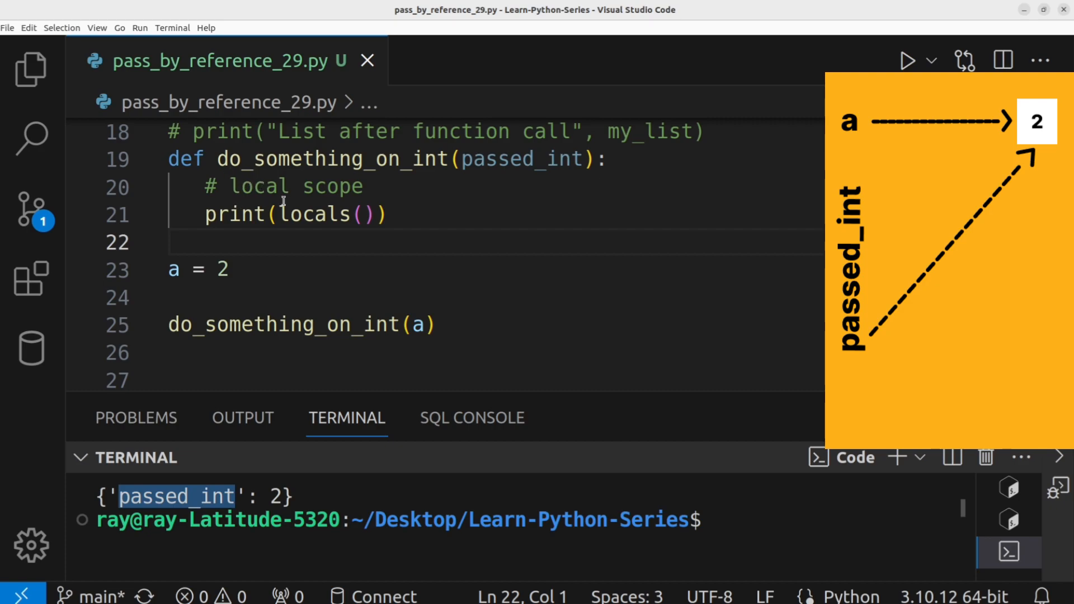
Step: Reassign passed_int = 10 inside the function body
type("pas")
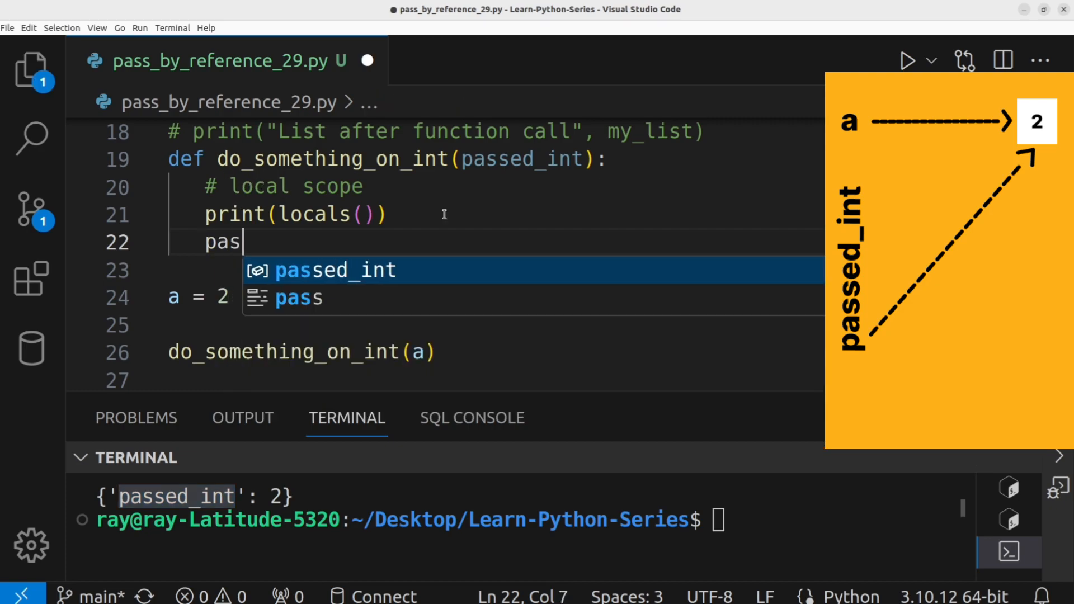
type("sed_int = 10")
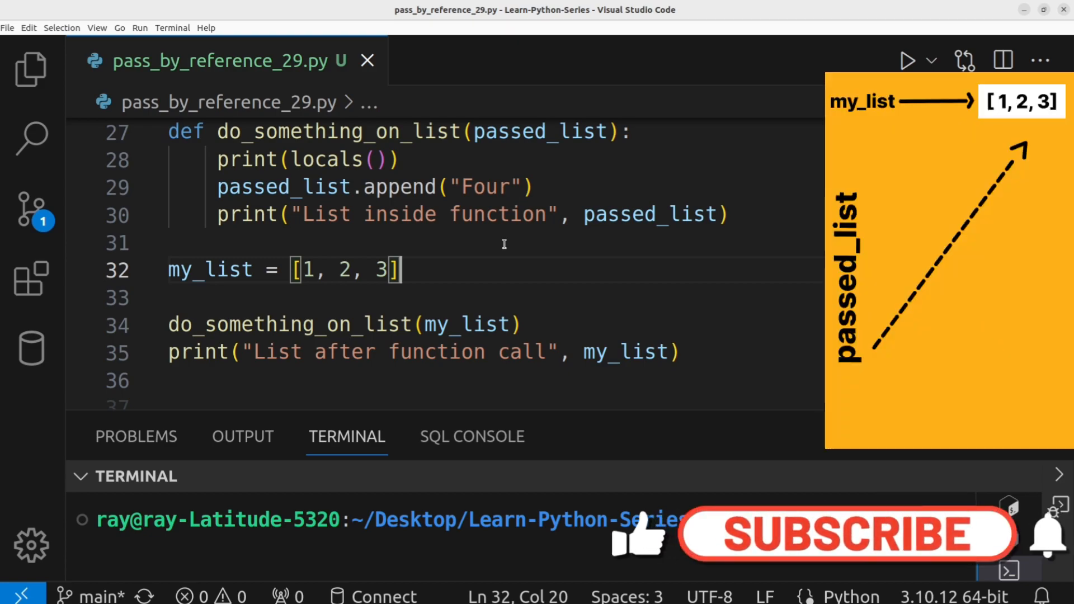
Step: Run the list example so the terminal shows my_list containing 'Four' after the call
left_click(848, 533)
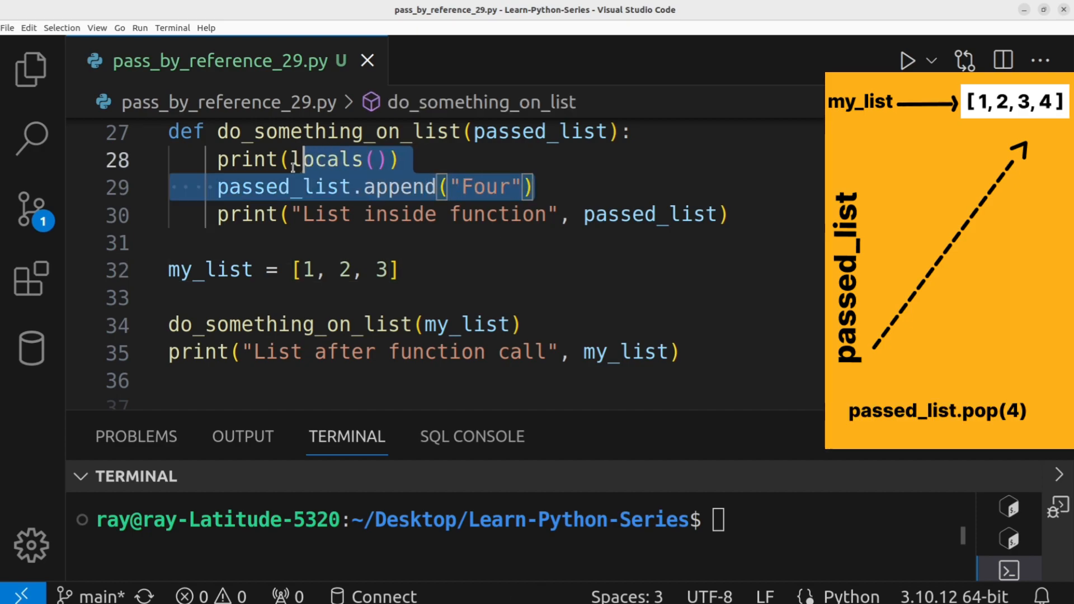
mouse_move(538, 132)
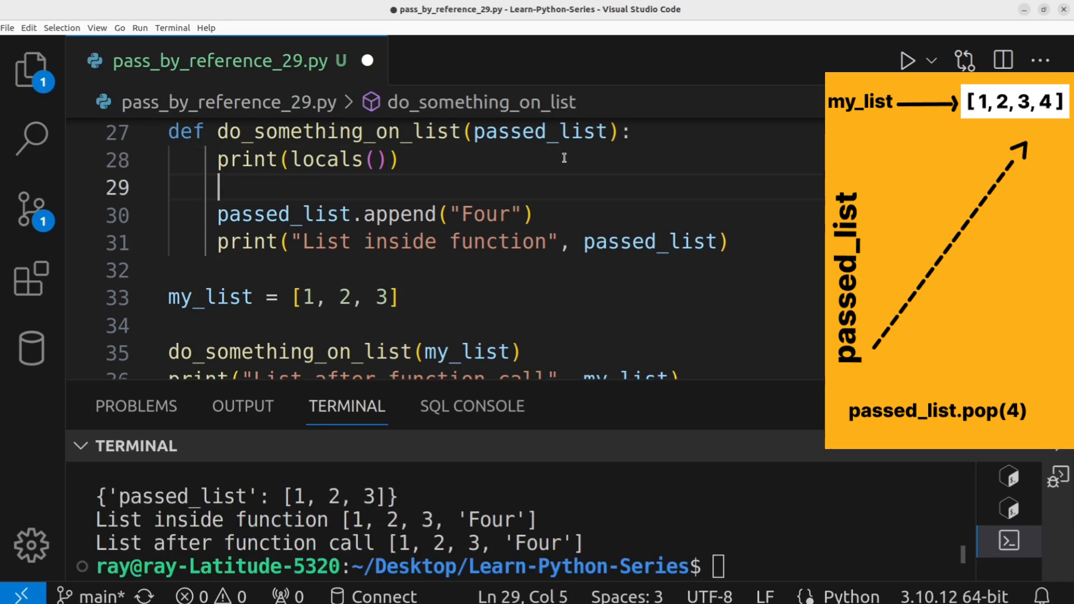
Step: Reassign passed_list to a new list literal before the append
type("passed_list")
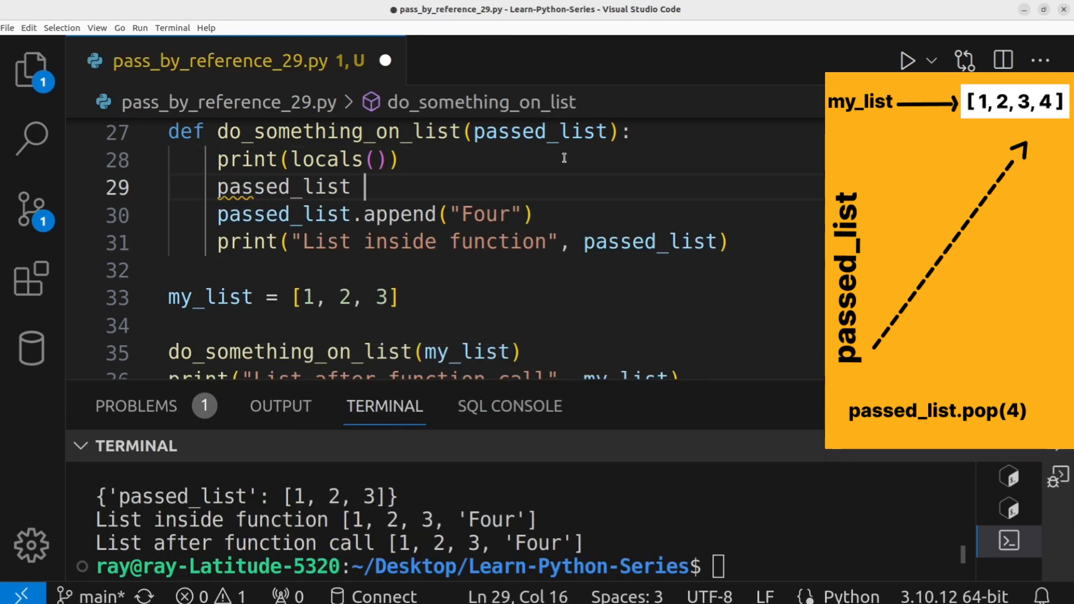
type("= []")
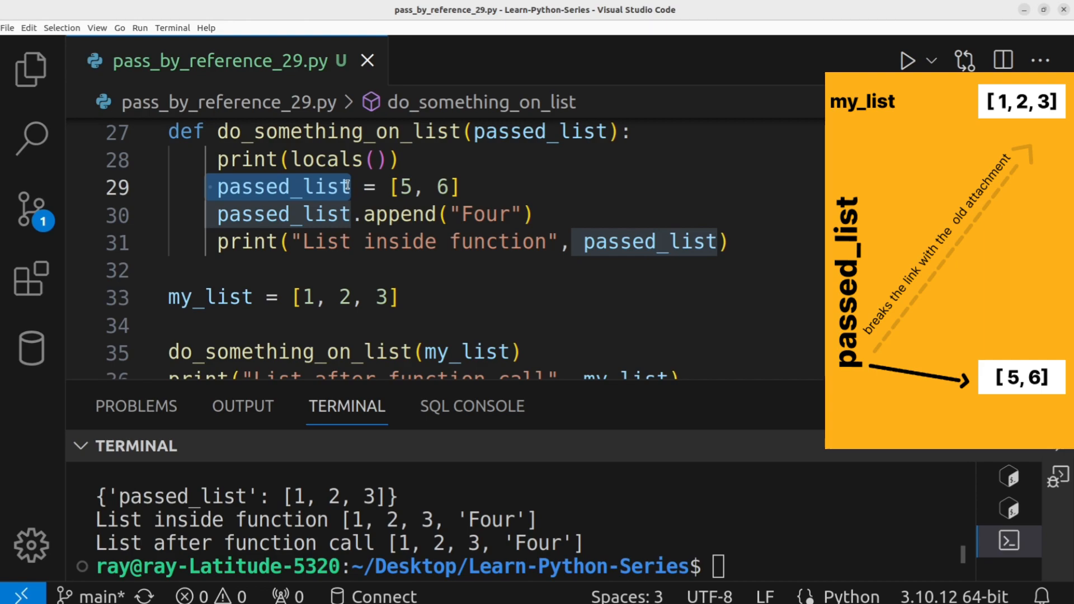
mouse_move(299, 214)
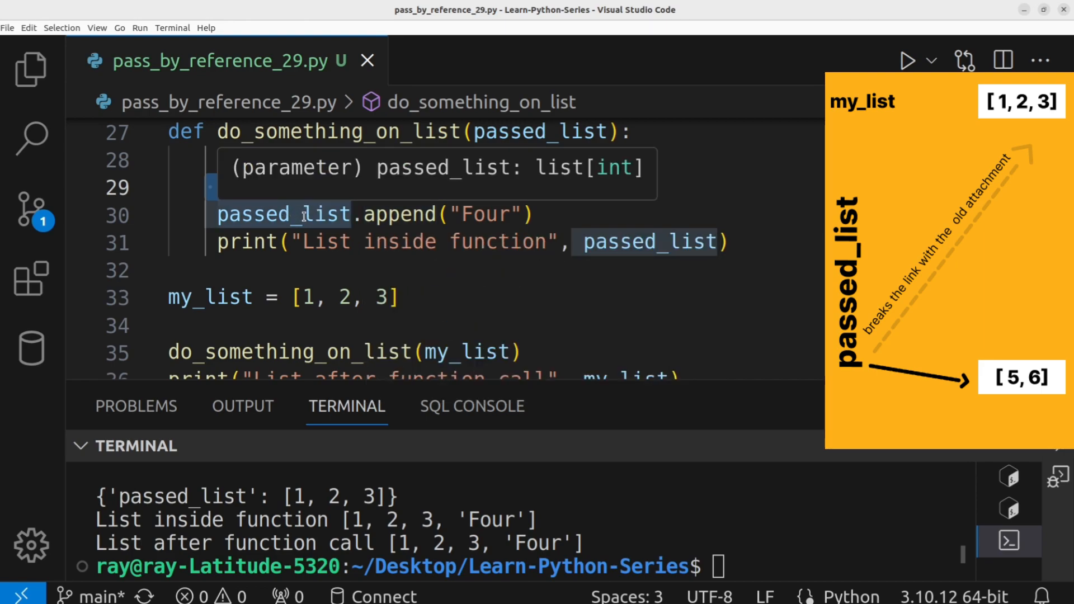
mouse_move(509, 226)
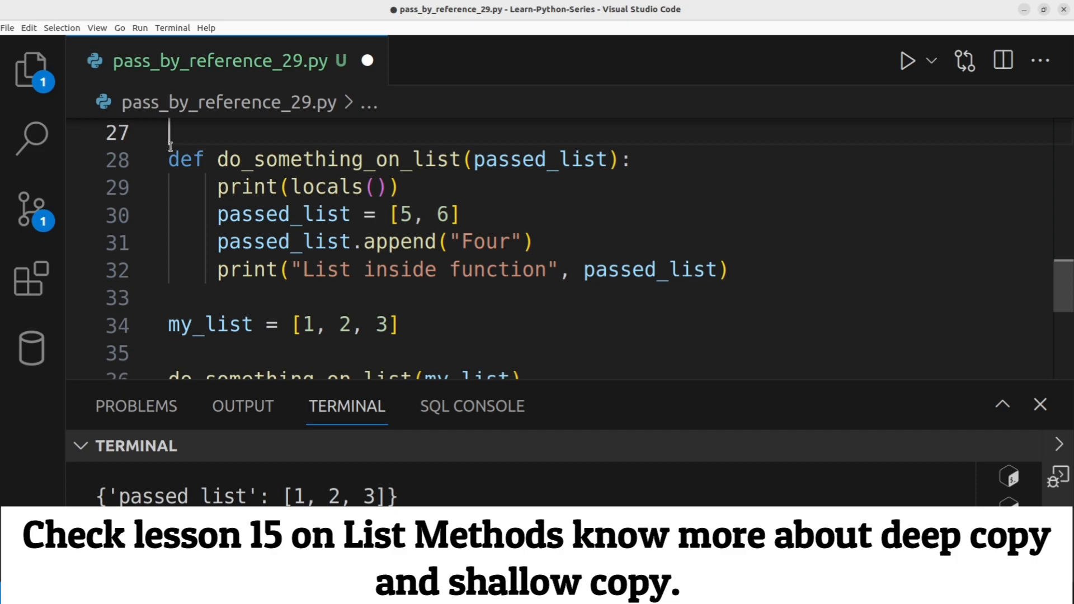
Step: Import deepcopy from copy and set passed_list = deepcopy(passed_list)
type("from copy")
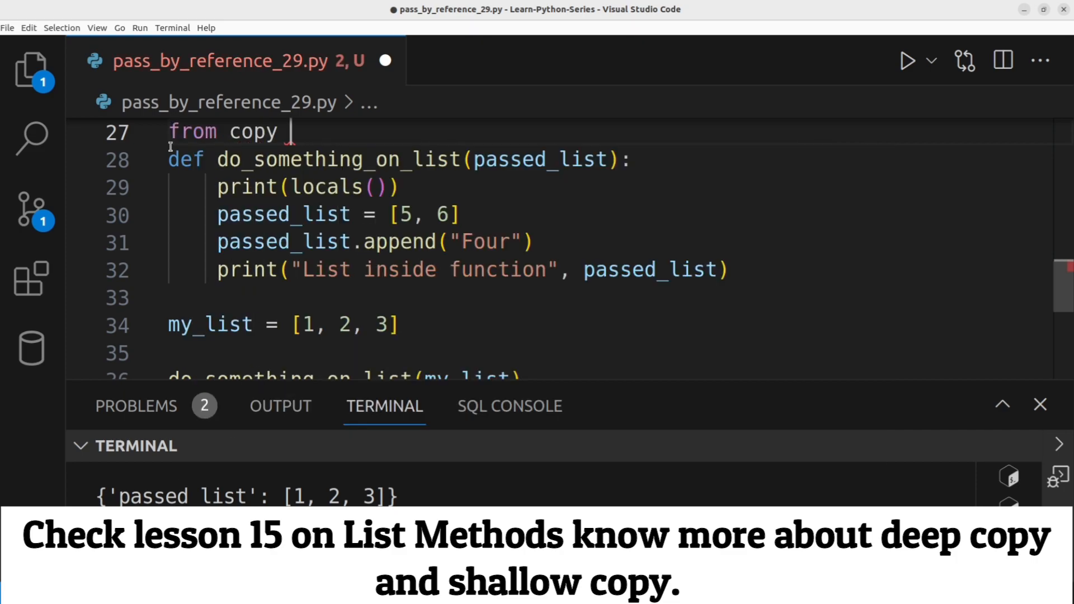
type("import deepcopy")
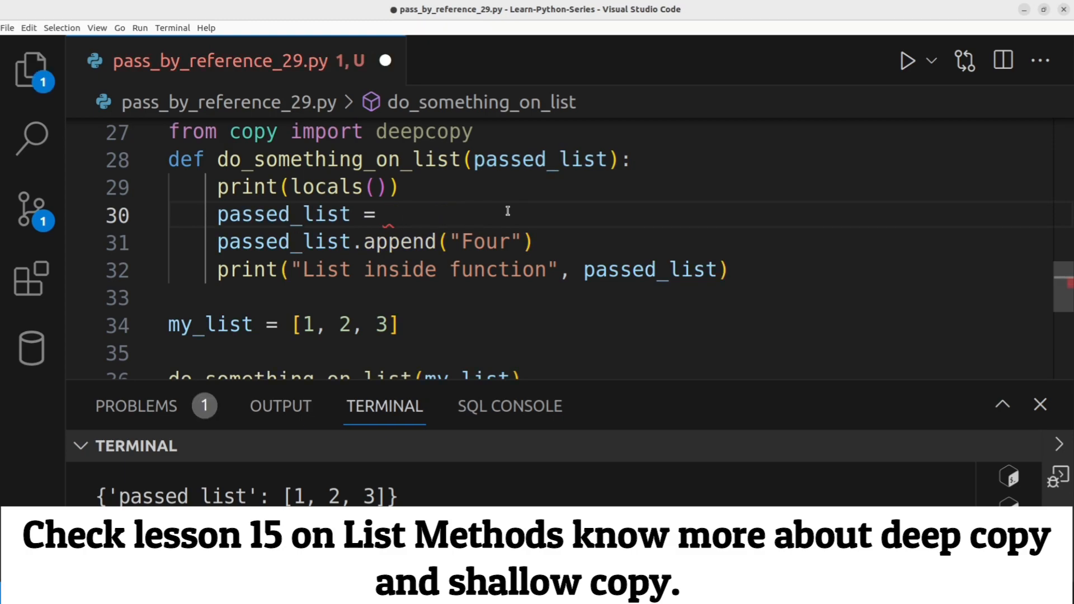
type("deepcopy(pas")
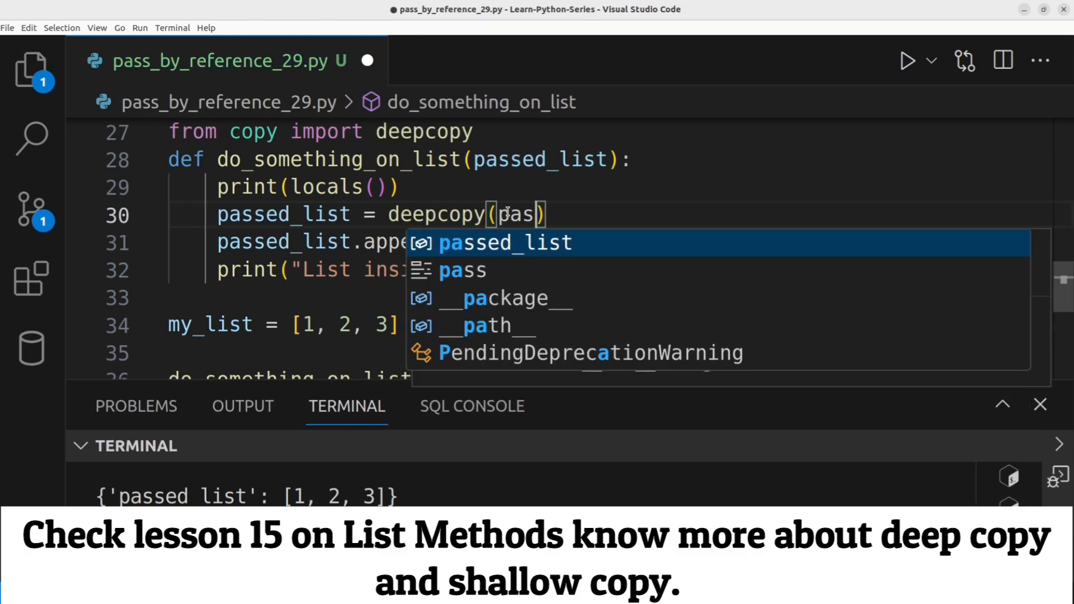